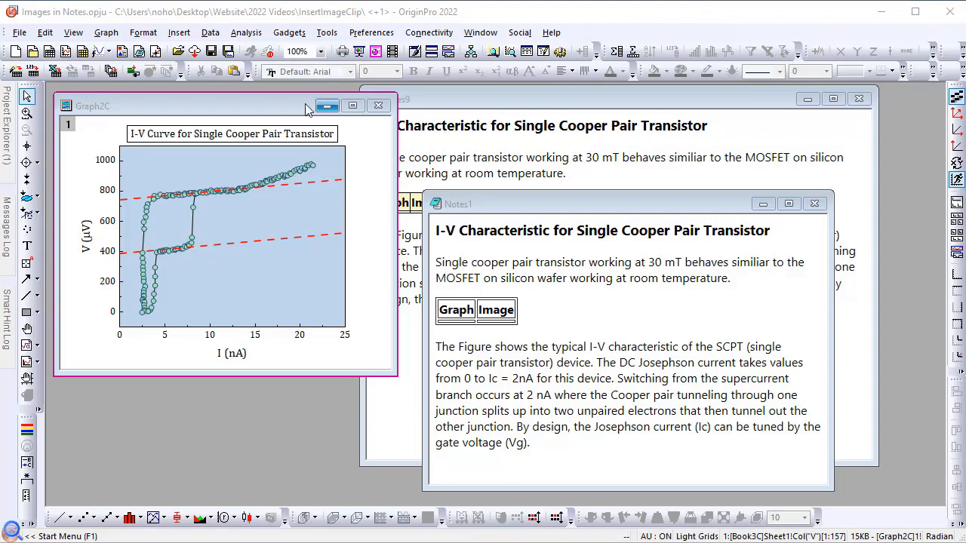
Step: Make the Notes1 report window the active window
click(396, 99)
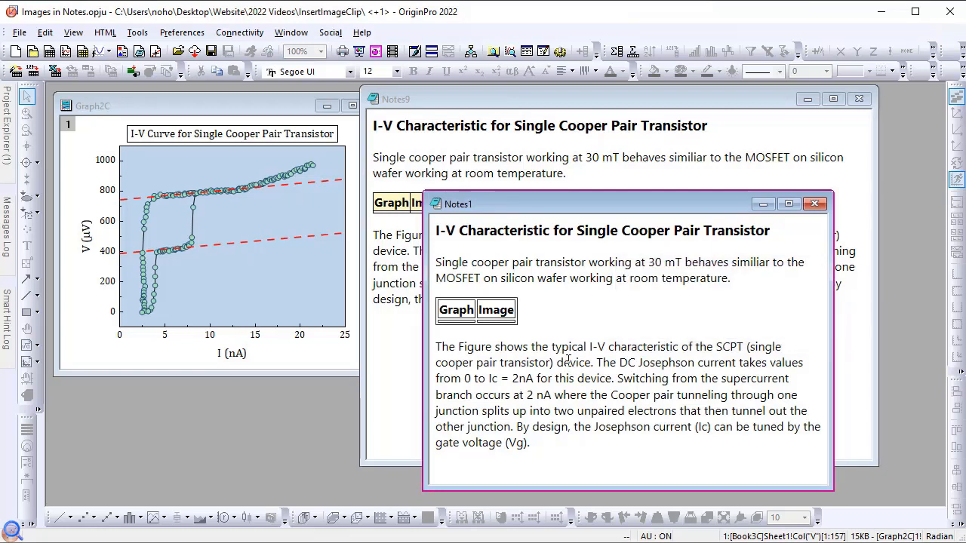
mouse_move(301, 374)
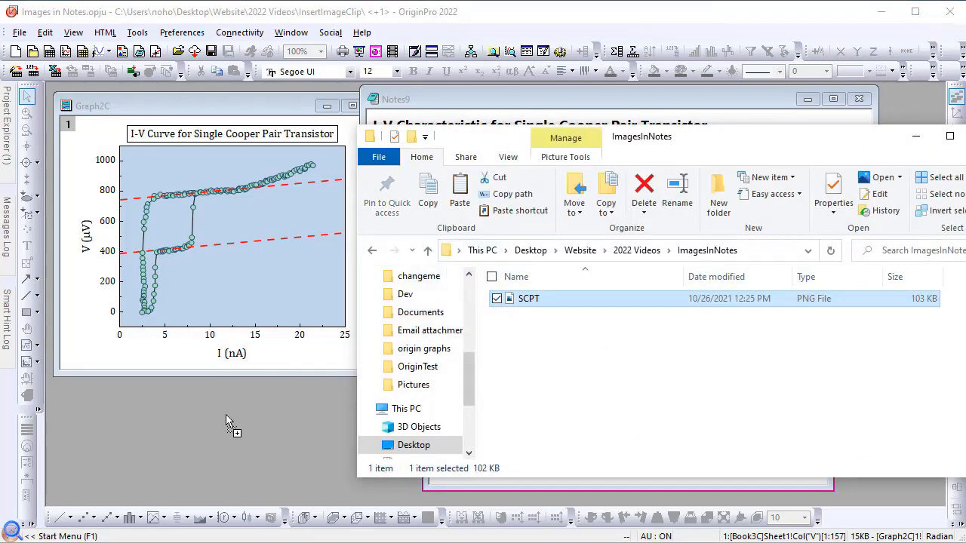
Step: Open SCPT.png so it appears in Origin as its own image window
double_click(528, 299)
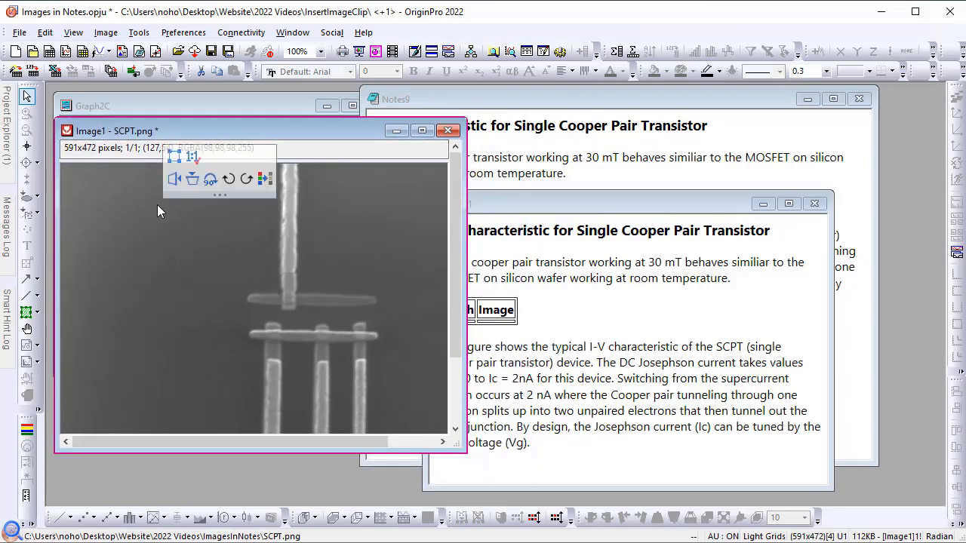
mouse_move(169, 208)
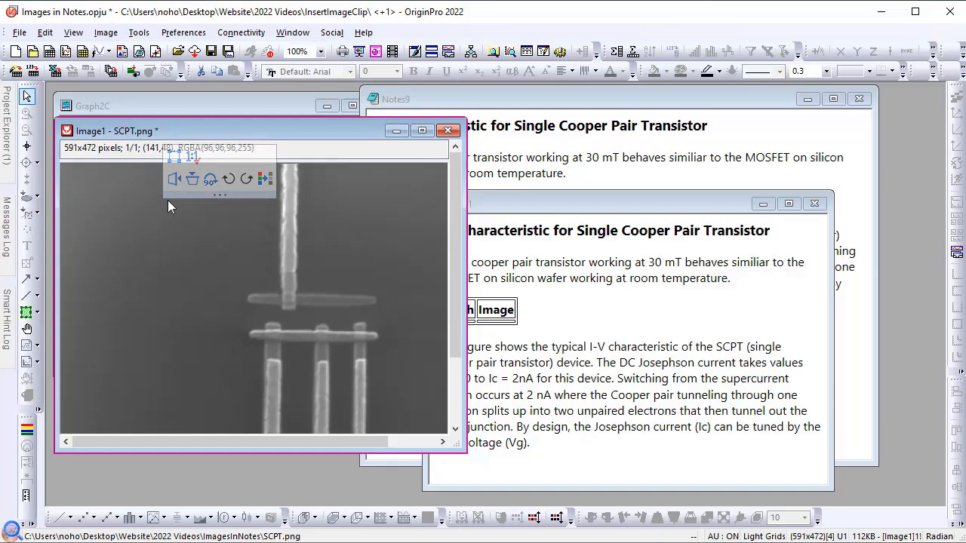
mouse_move(192, 157)
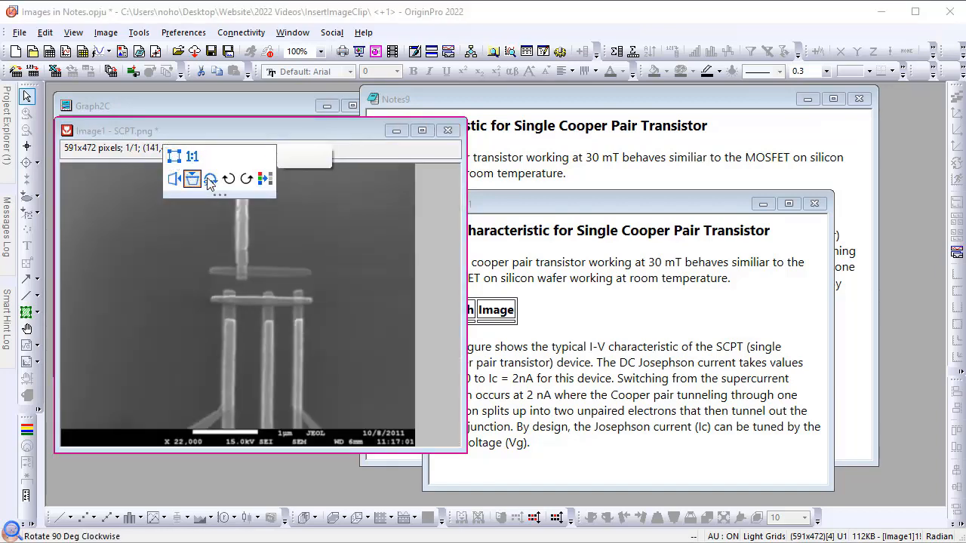
mouse_move(263, 187)
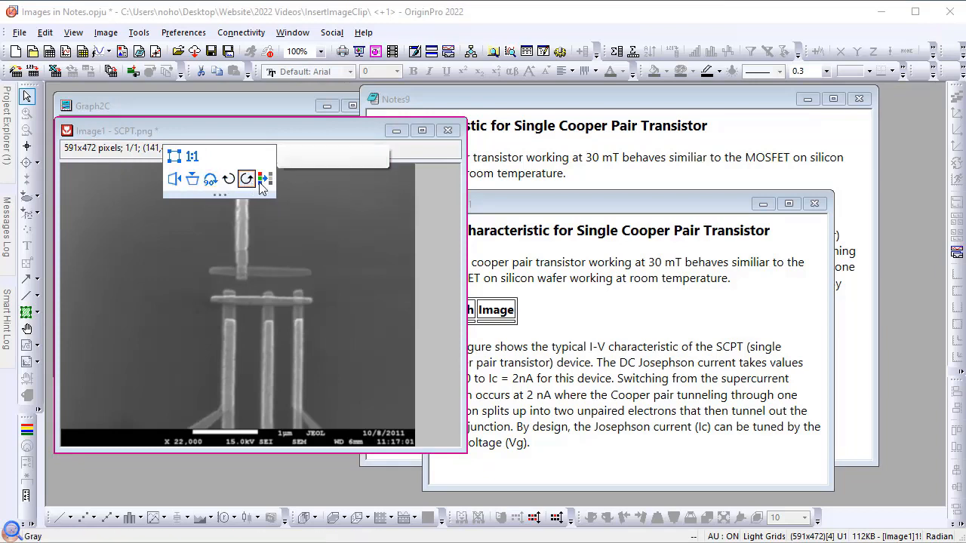
mouse_move(230, 178)
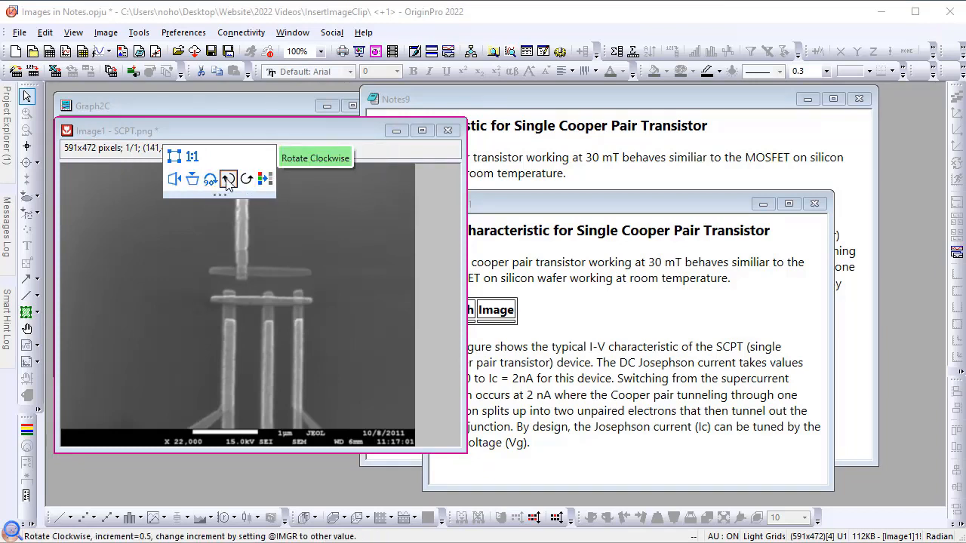
mouse_move(176, 155)
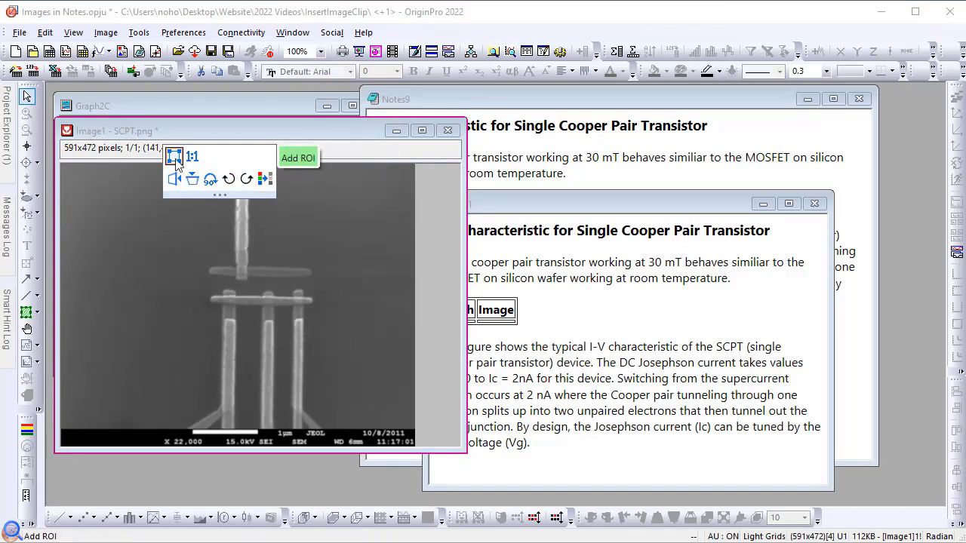
Step: Crop the SCPT image to a rectangular ROI around the pillars and scale bar, leaving 358x313 pixels
click(298, 159)
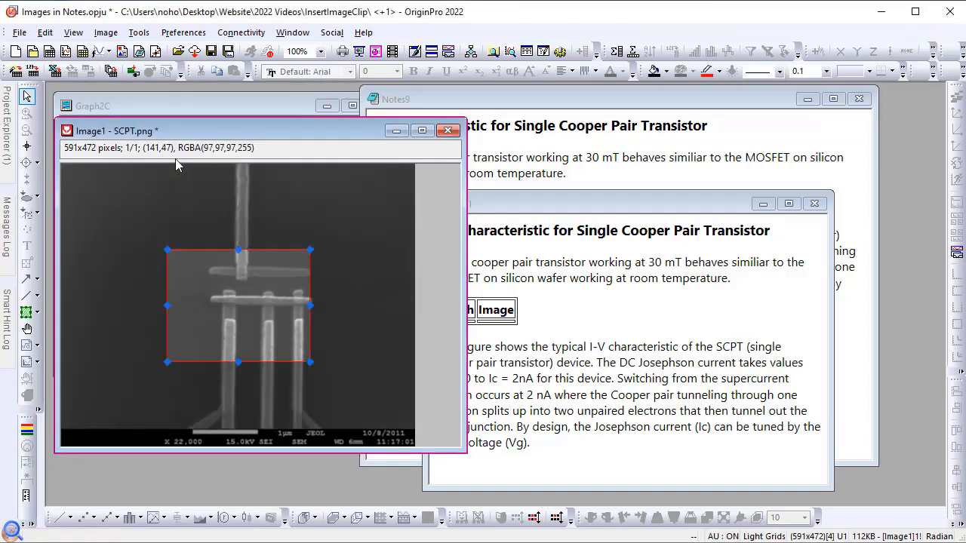
mouse_move(310, 360)
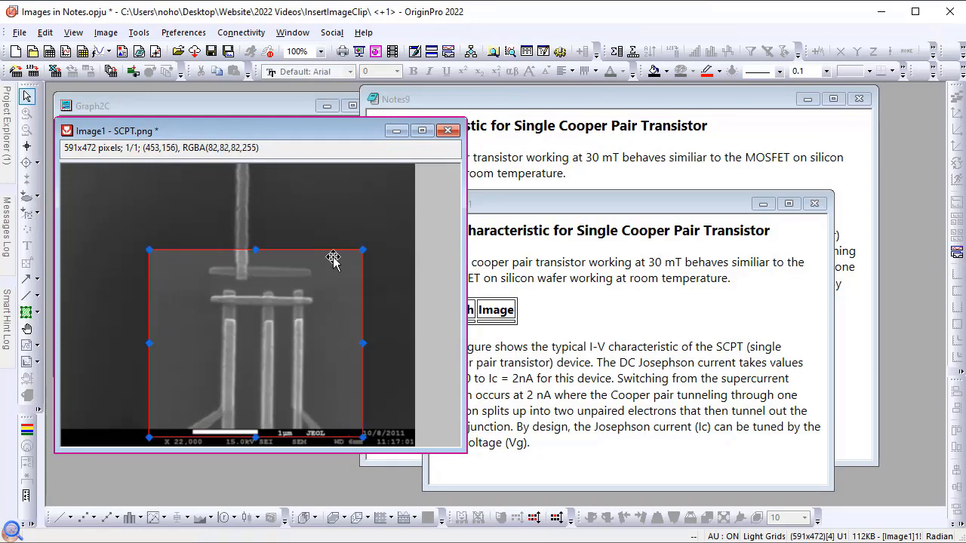
right_click(334, 260)
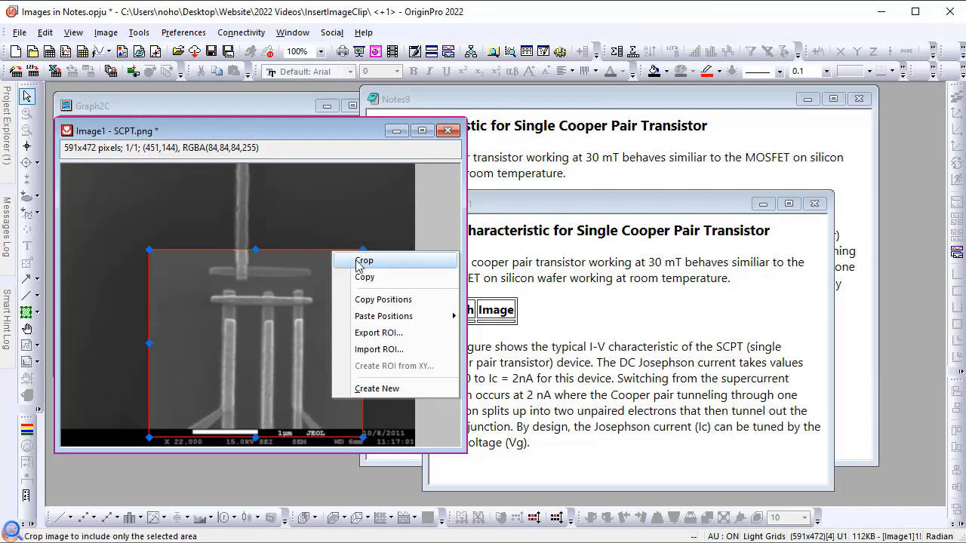
click(366, 260)
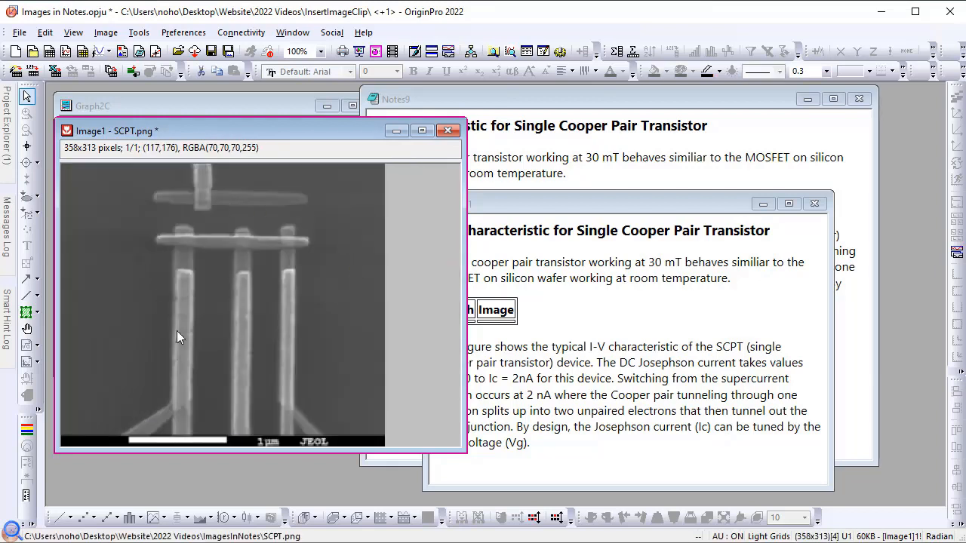
mouse_move(291, 356)
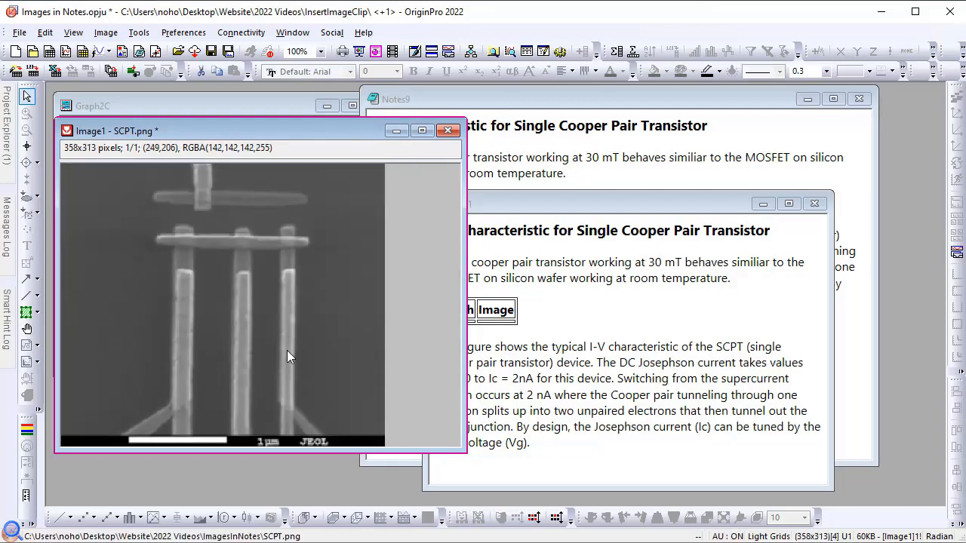
click(441, 100)
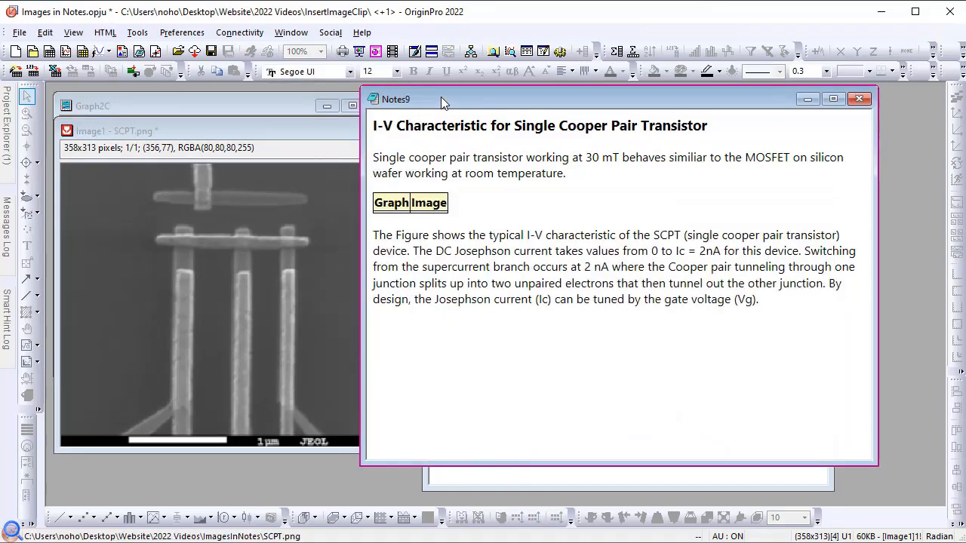
Step: Turn off Render Mode so Notes9 shows its raw Markdown source with the Graph | Image table
right_click(441, 100)
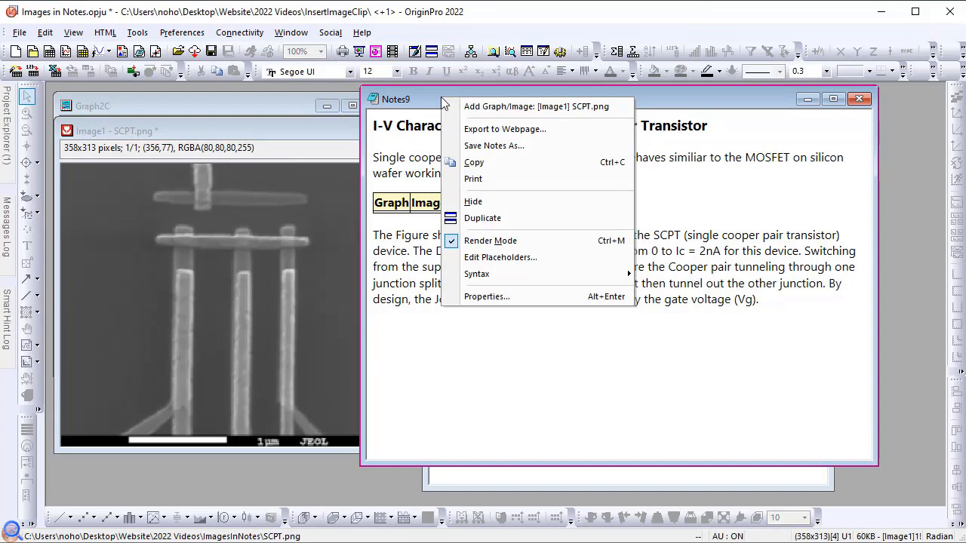
mouse_move(490, 242)
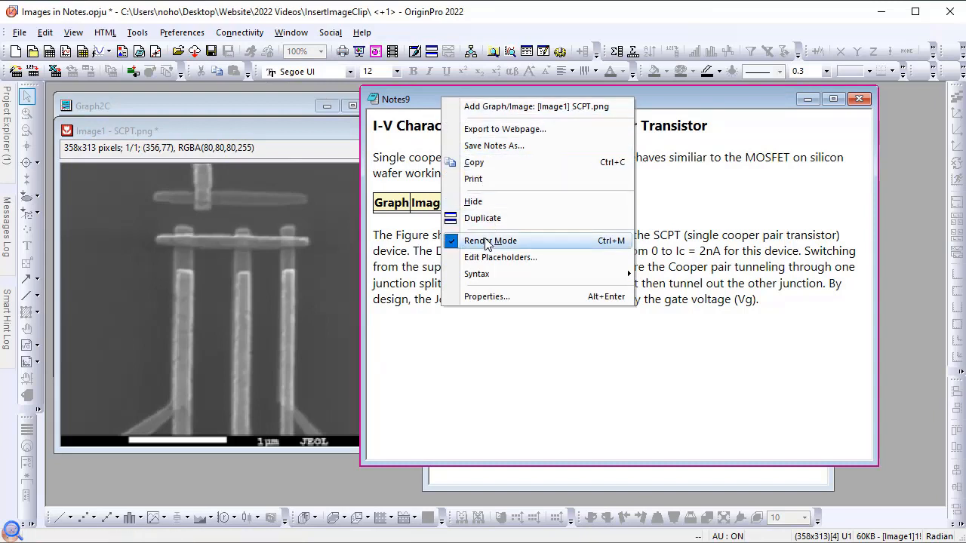
mouse_move(577, 249)
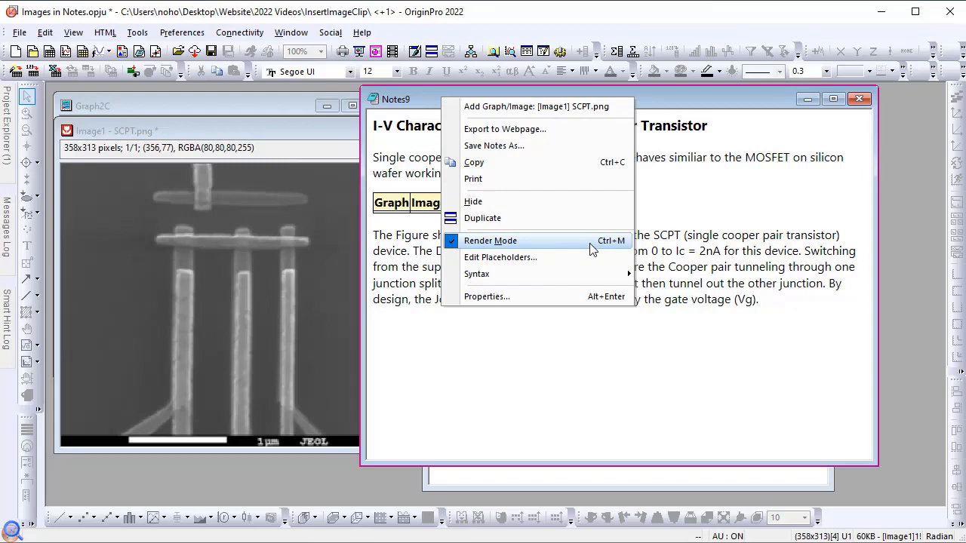
click(490, 240)
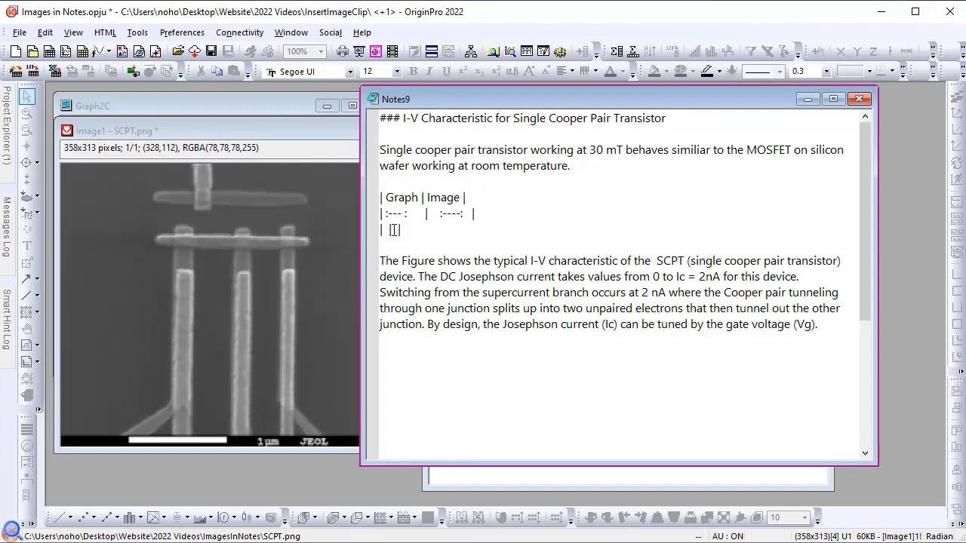
Step: Insert linked images of Graph2C and the SCPT picture into the Markdown table cells via Add Graph/Image
click(106, 32)
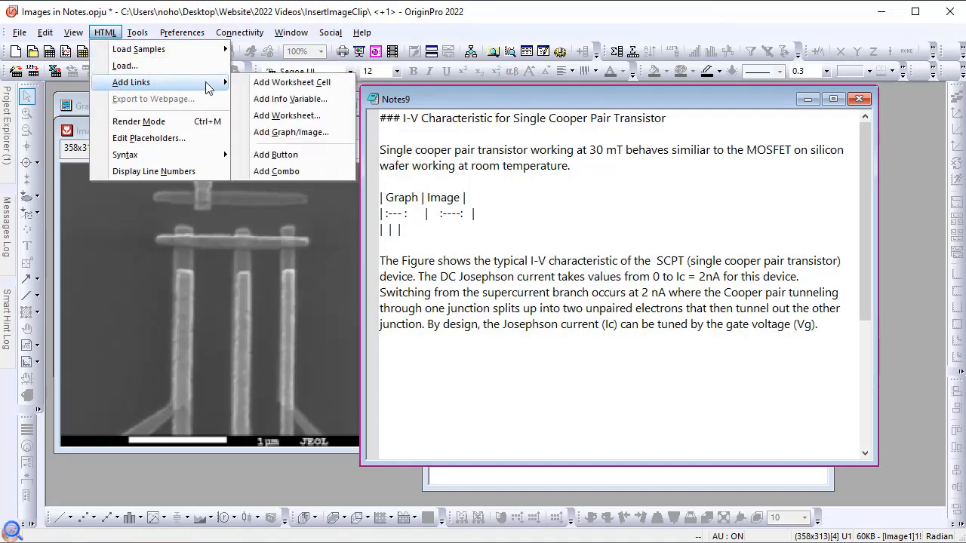
mouse_move(292, 133)
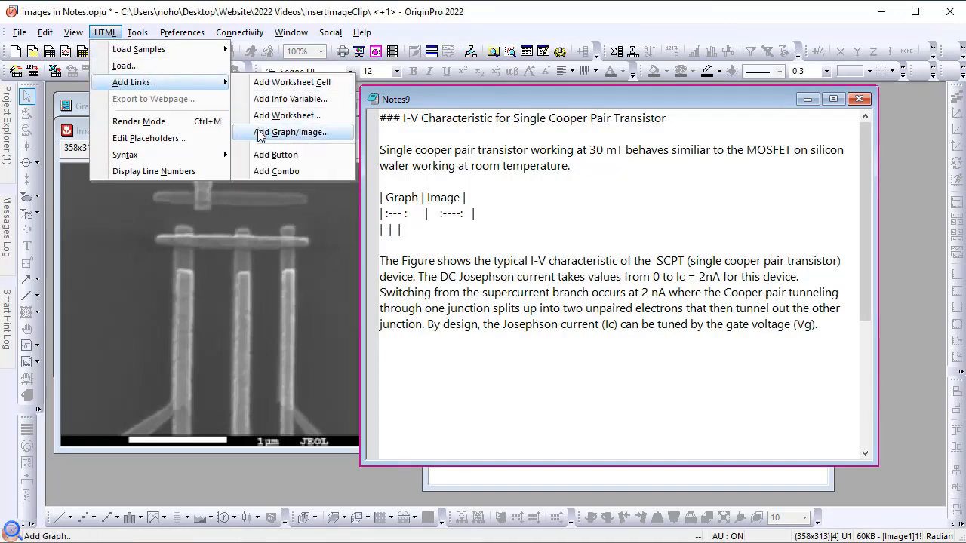
click(291, 132)
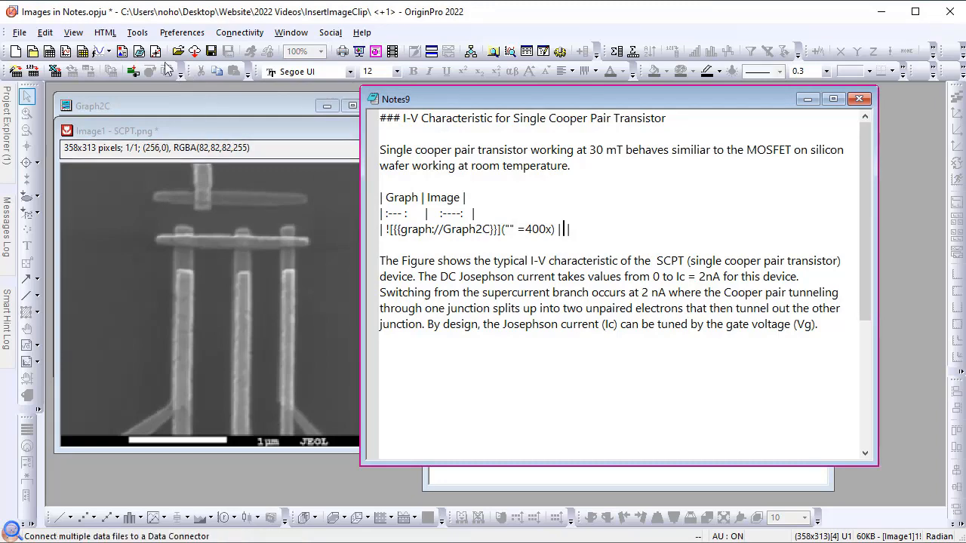
click(106, 33)
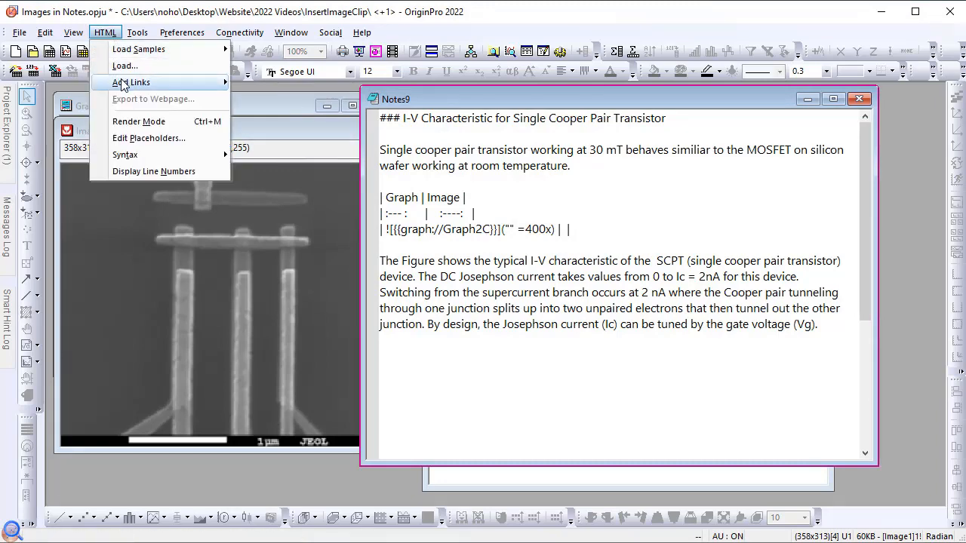
click(130, 82)
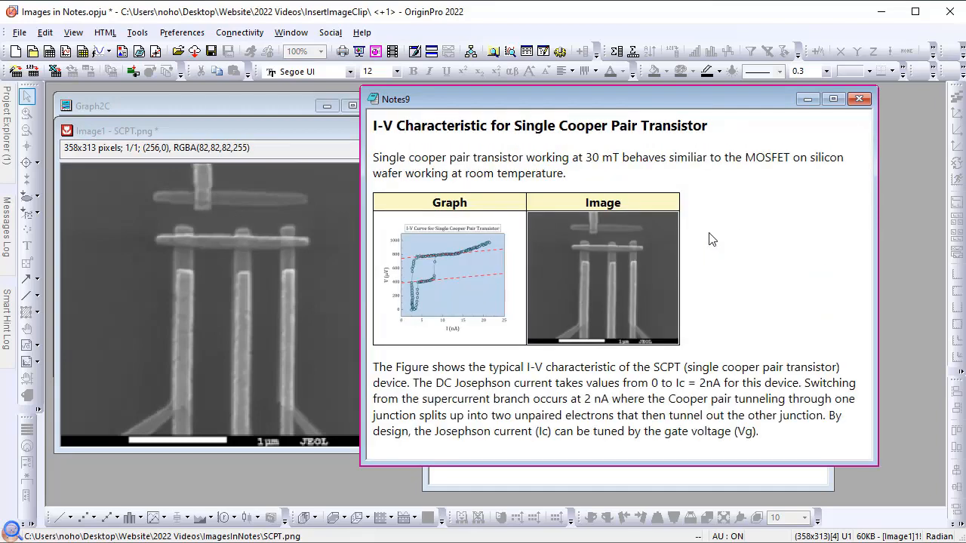
mouse_move(631, 154)
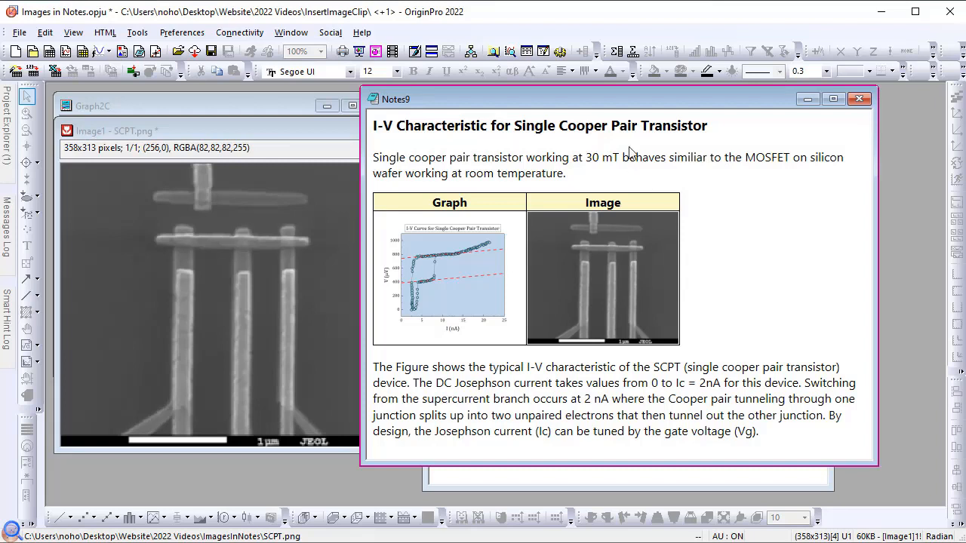
mouse_move(456, 305)
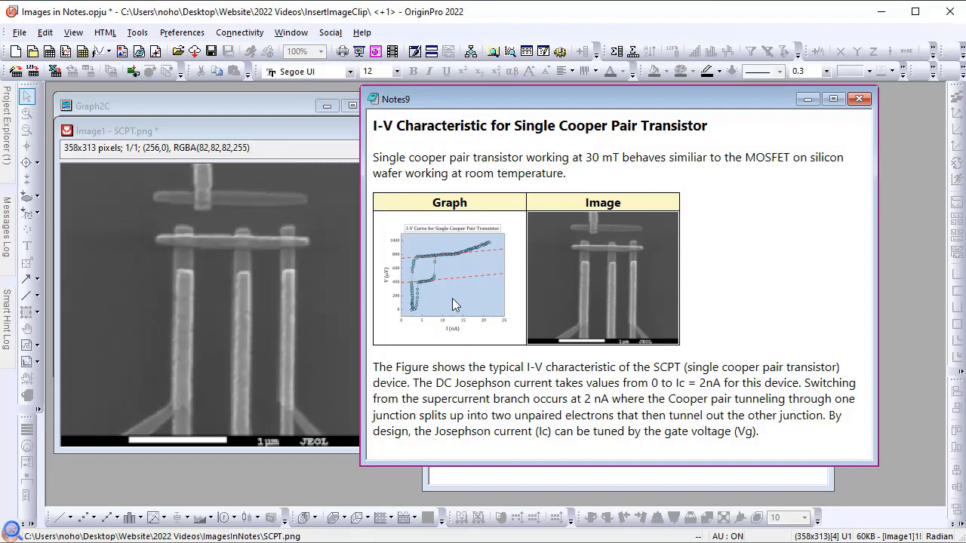
mouse_move(604, 300)
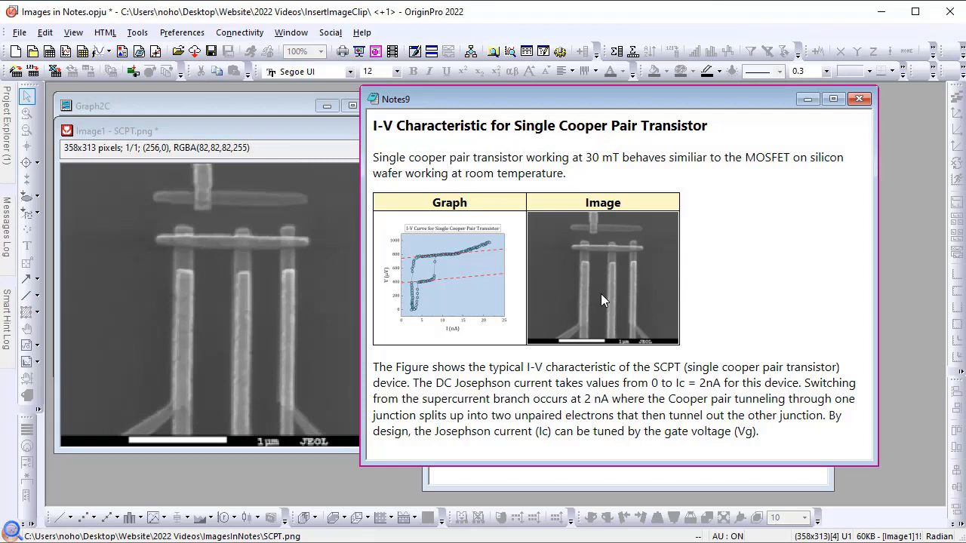
mouse_move(283, 242)
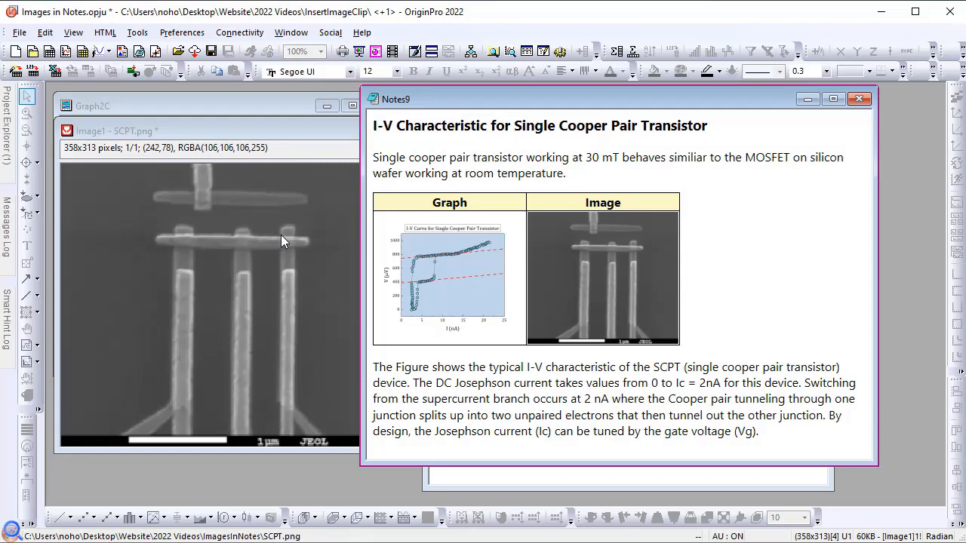
mouse_move(450, 480)
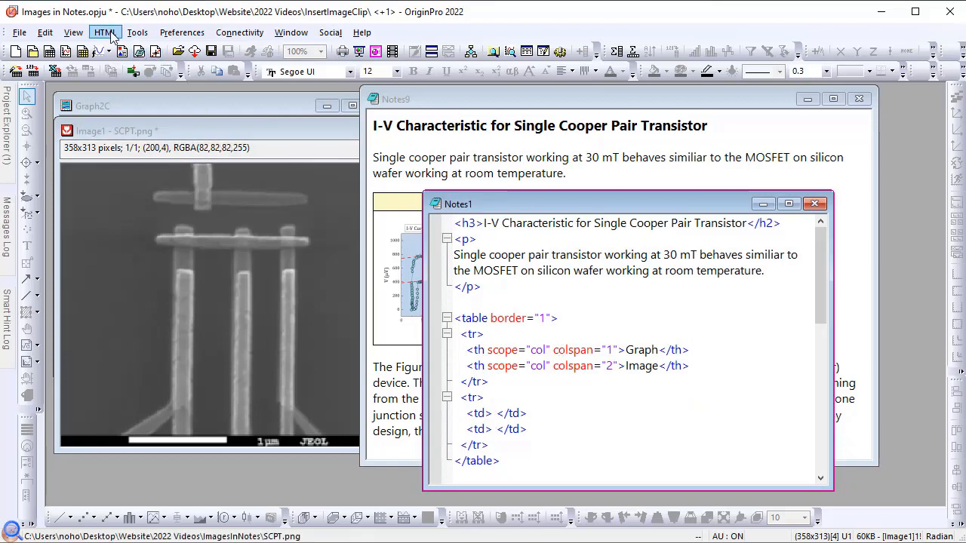
Step: Insert the Graph2C graph link into the first td and set its width value to 200
click(106, 32)
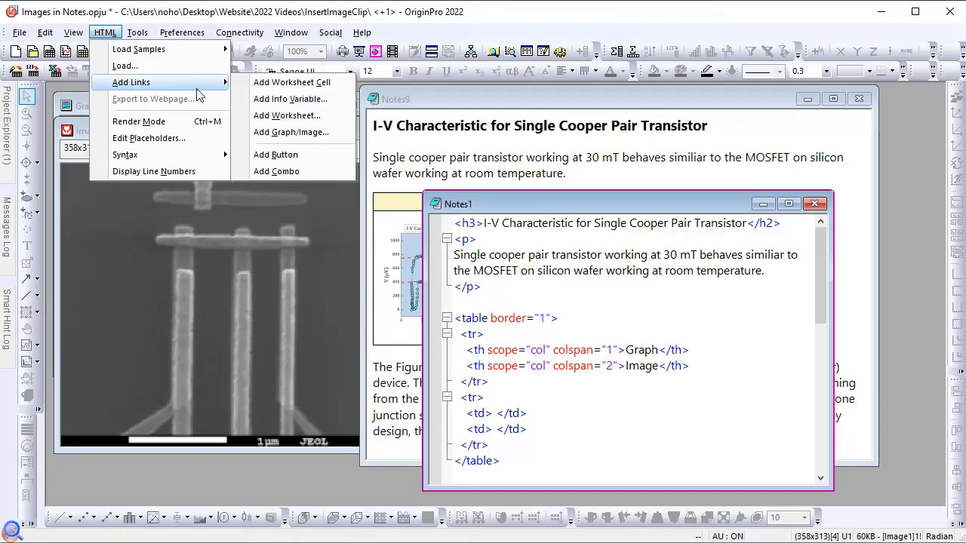
click(290, 132)
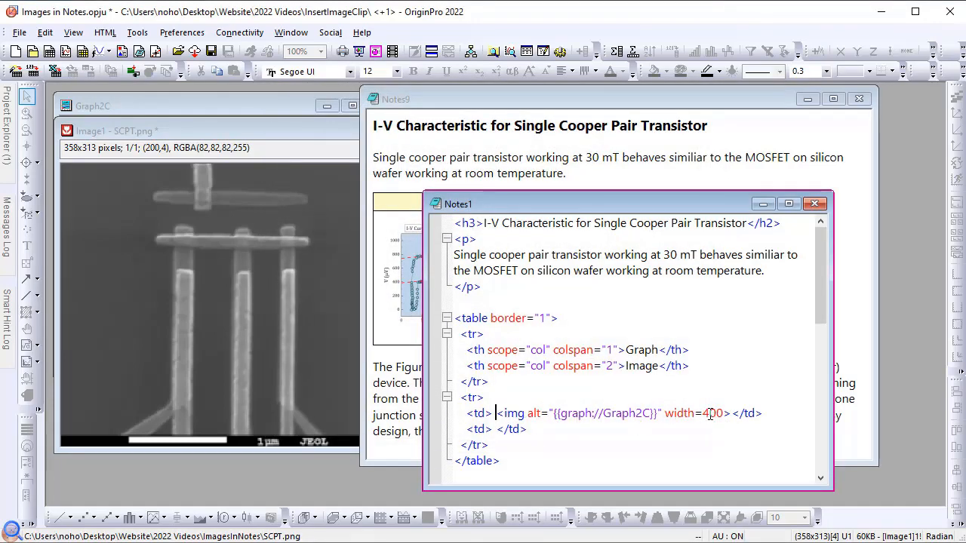
click(709, 413)
text(2)
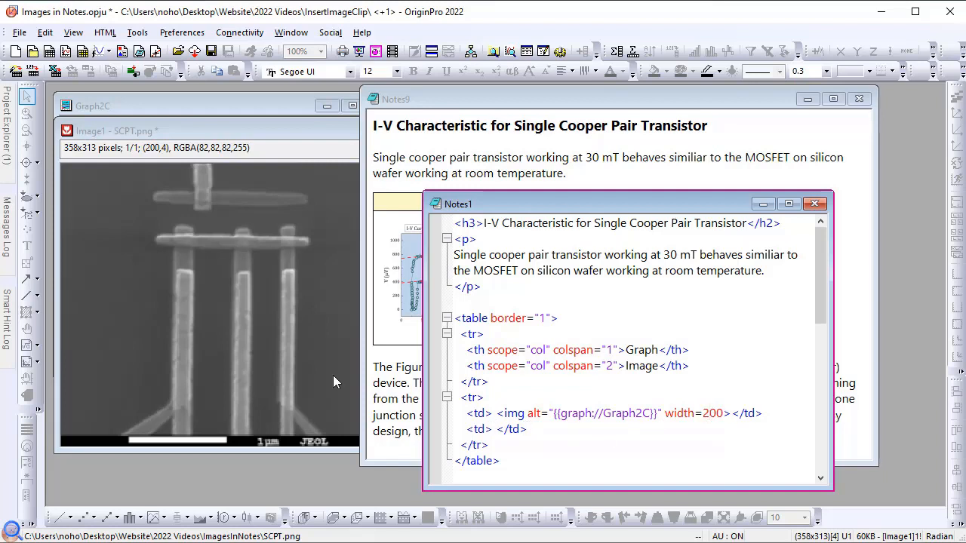
Step: Insert the SCPT.png image link into the second td via Add Graph/Image
click(104, 31)
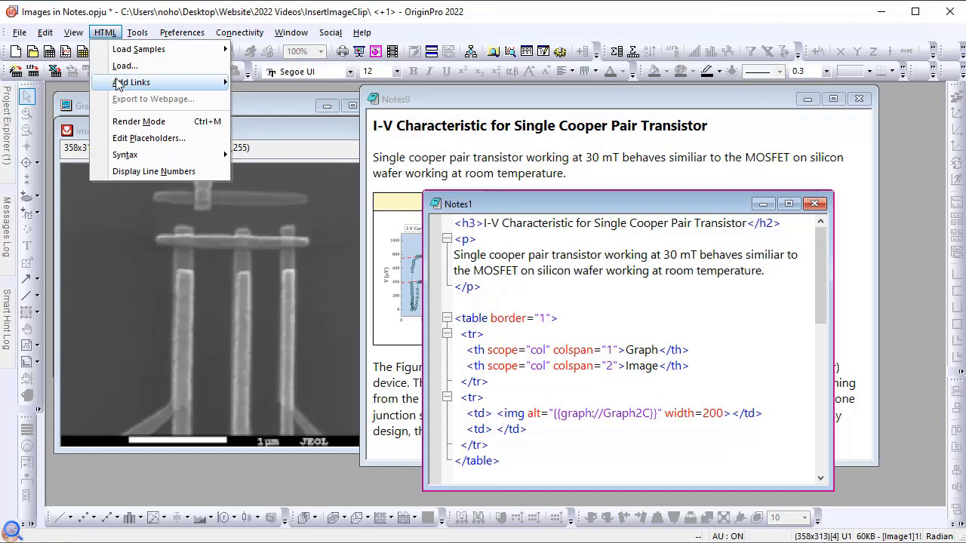
click(129, 82)
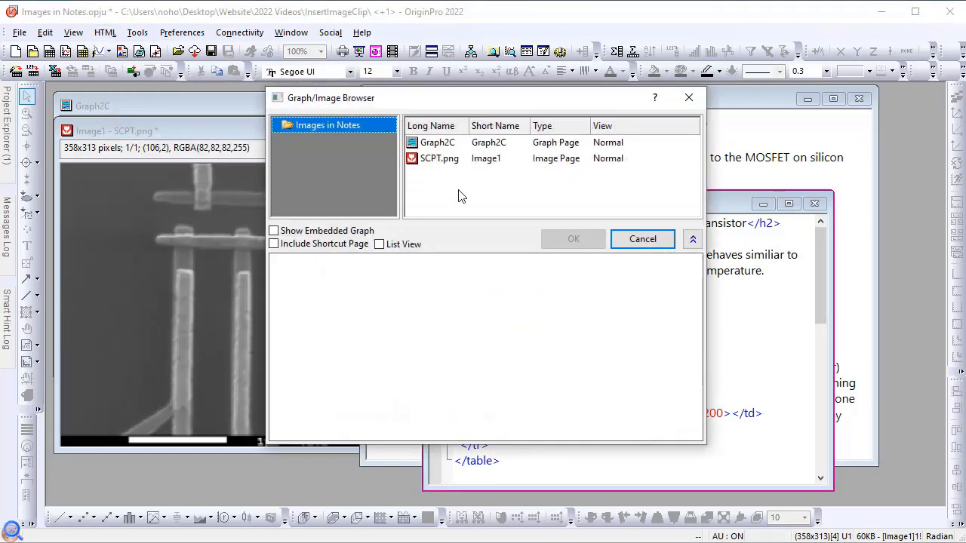
click(643, 239)
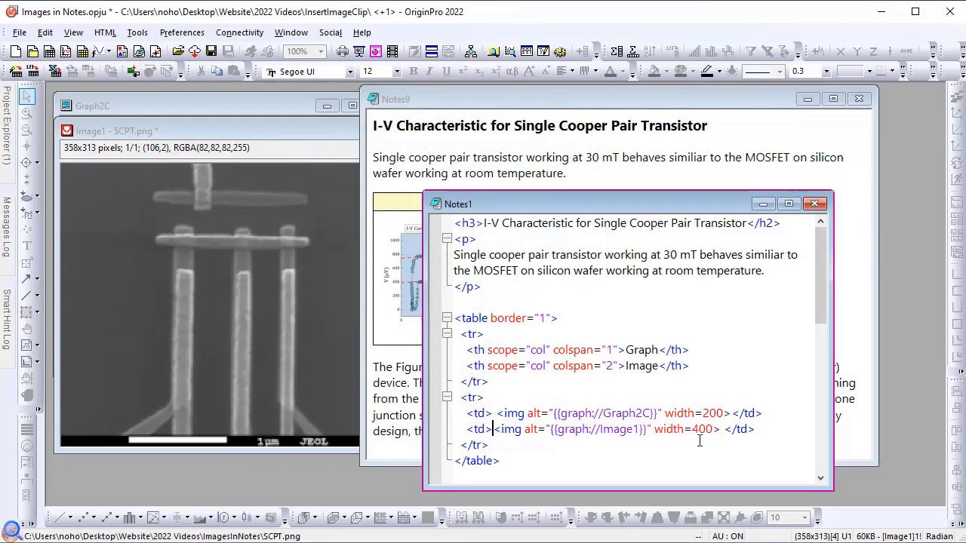
text(200)
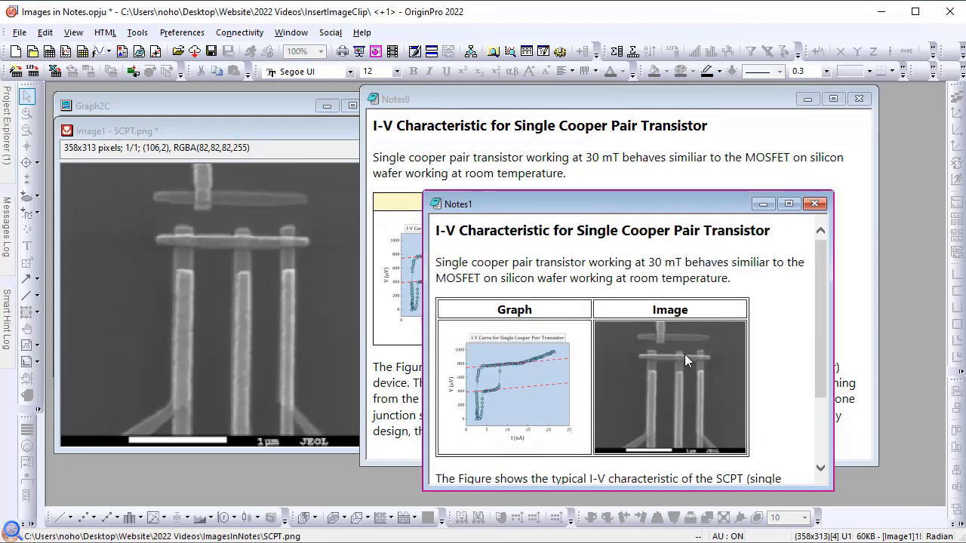
Step: Scroll through the rendered Notes1 report showing the I-V graph beside the SCPT image
scroll(down, 3)
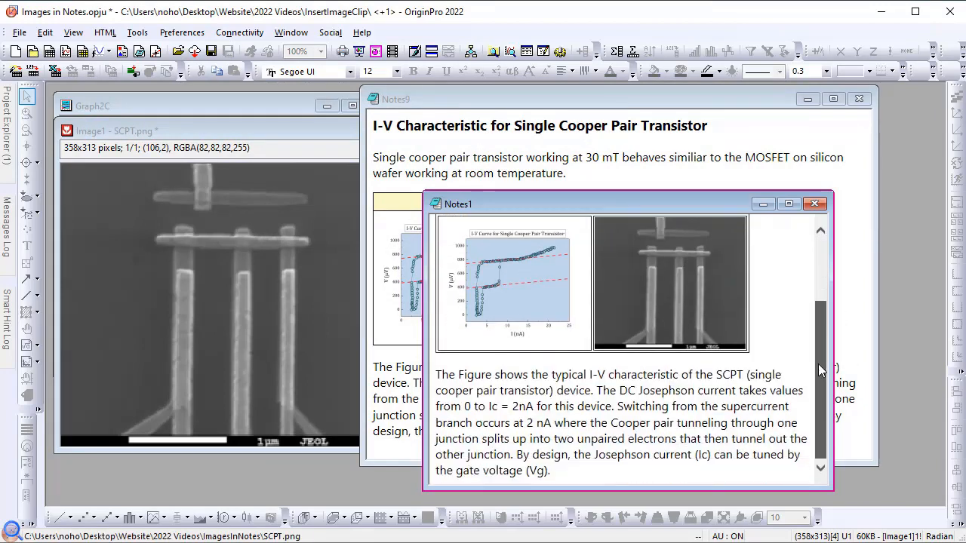
scroll(up, 3)
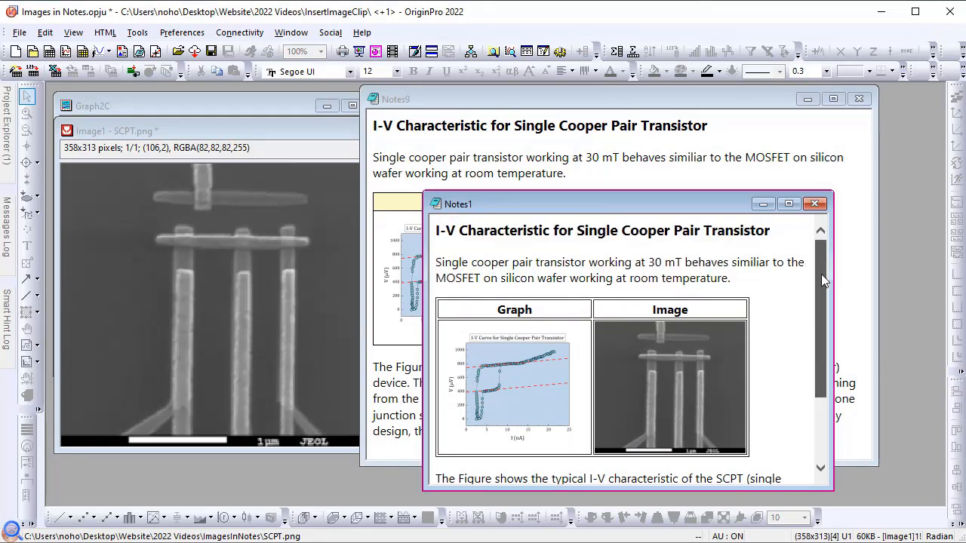